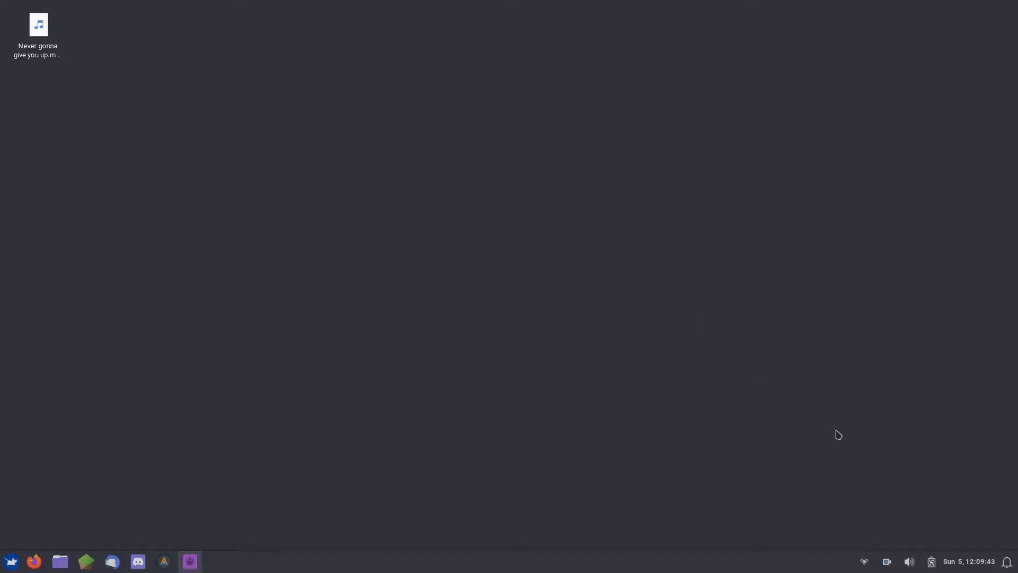
# Launch a new terminal window from the taskbar
pyautogui.click(164, 561)
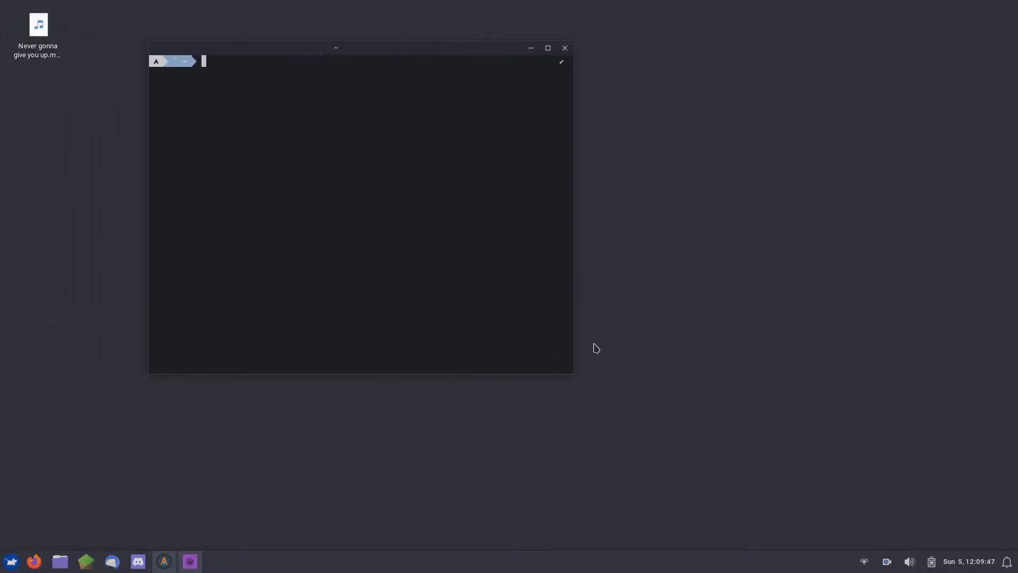
# Run 'sudo apt install pulsemixer' in the widened terminal, then bring Discord forward
pyautogui.moveTo(572, 215); pyautogui.dragTo(726, 214)
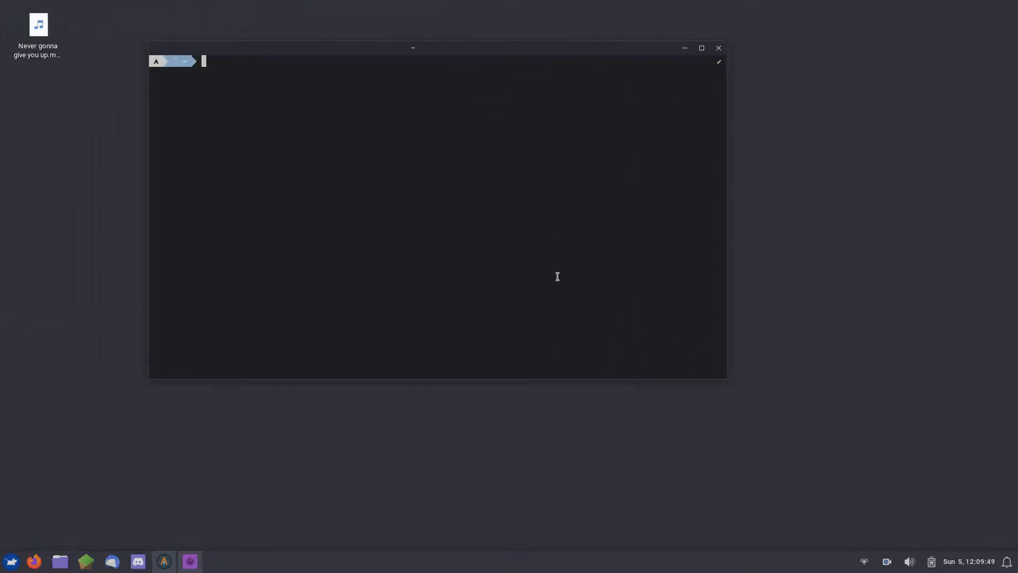
pyautogui.write('sudo archdi')
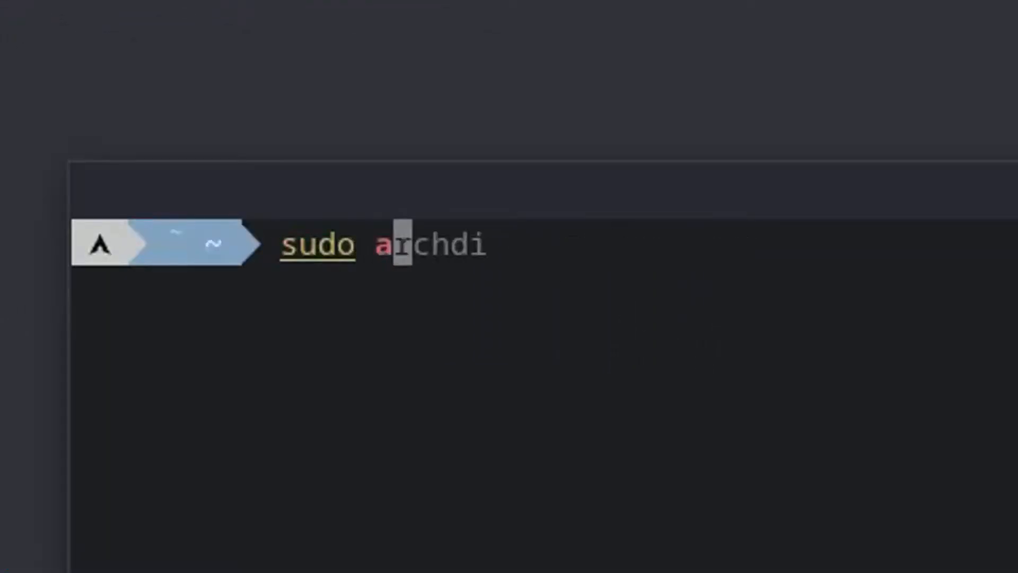
pyautogui.write('apt install pu')
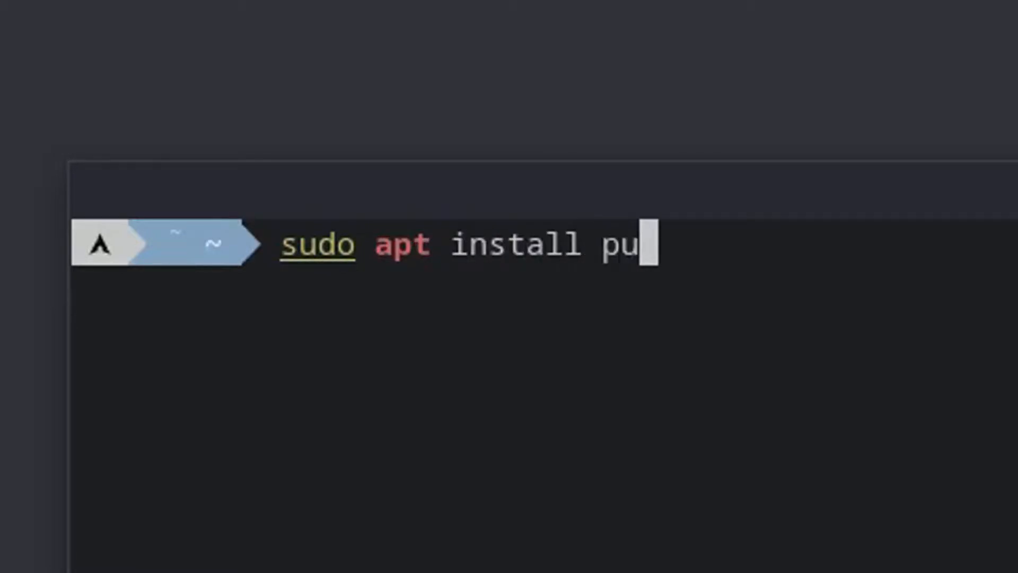
pyautogui.write('lsemixer')
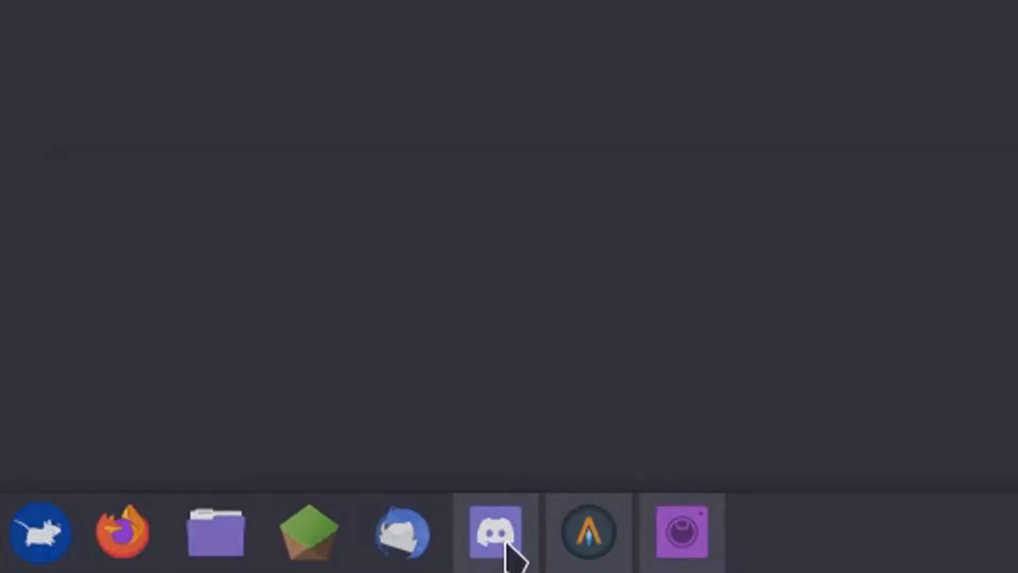
pyautogui.click(495, 532)
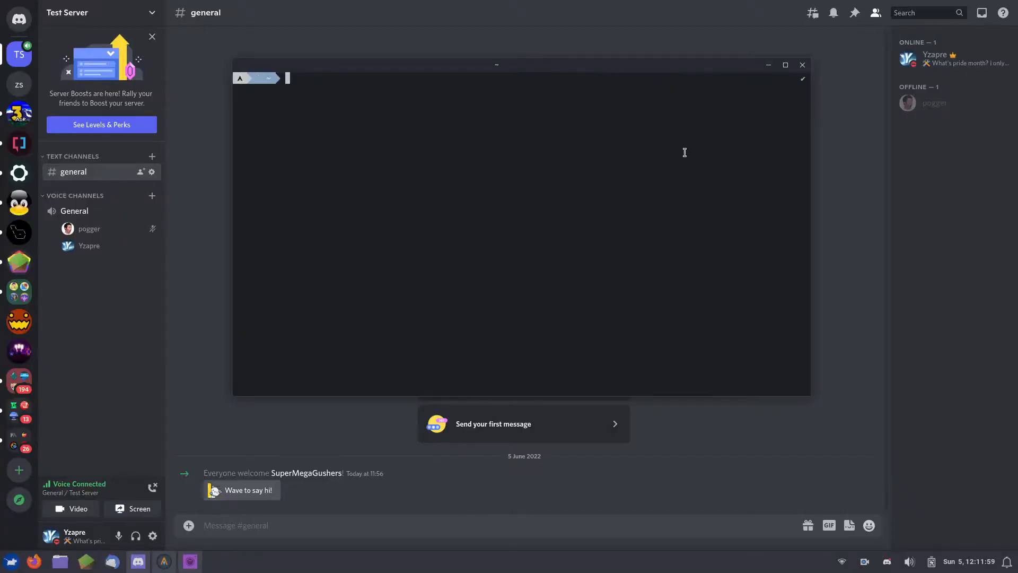
# Run pulsemixer and switch to its Input tab listing SimpleScreenRecorder and WEBRTC VoiceEngine
pyautogui.write('pulsemixer')
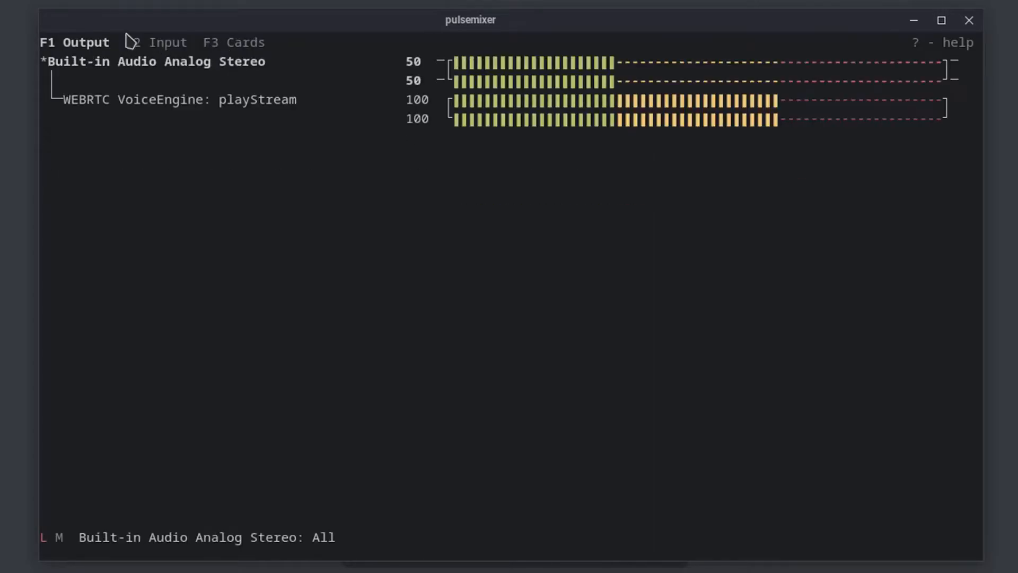
pyautogui.click(167, 42)
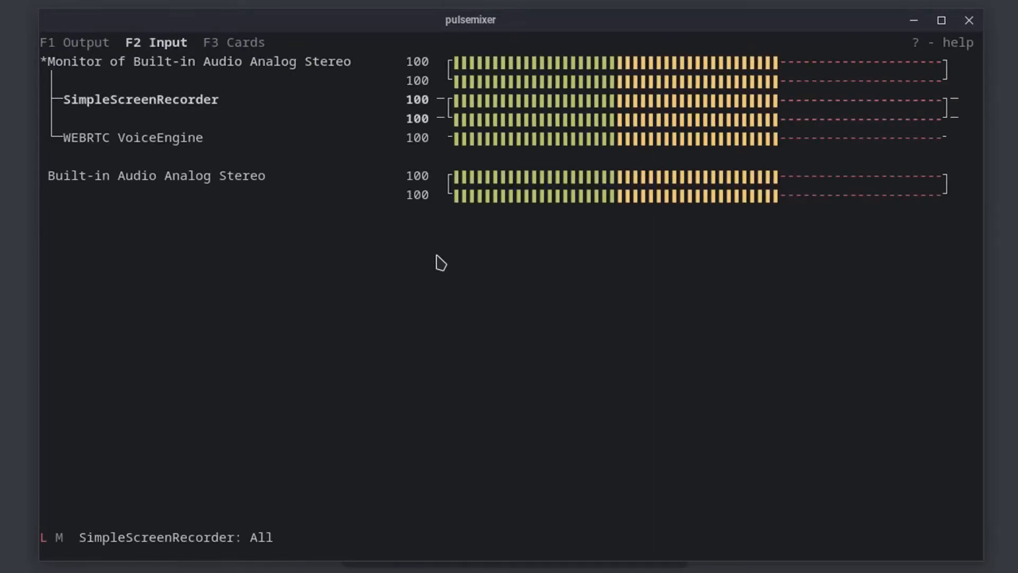